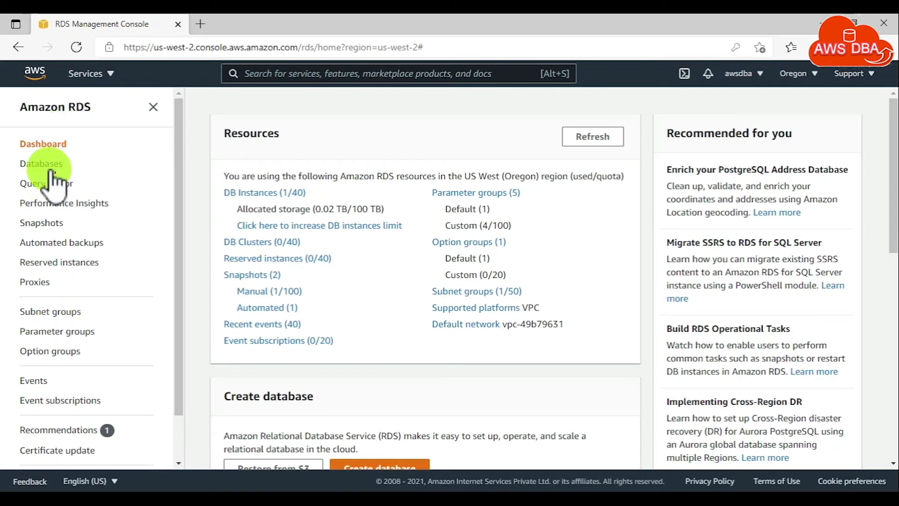
Step: Select the demodb instance from the Databases list and start modifying it
left_click(41, 163)
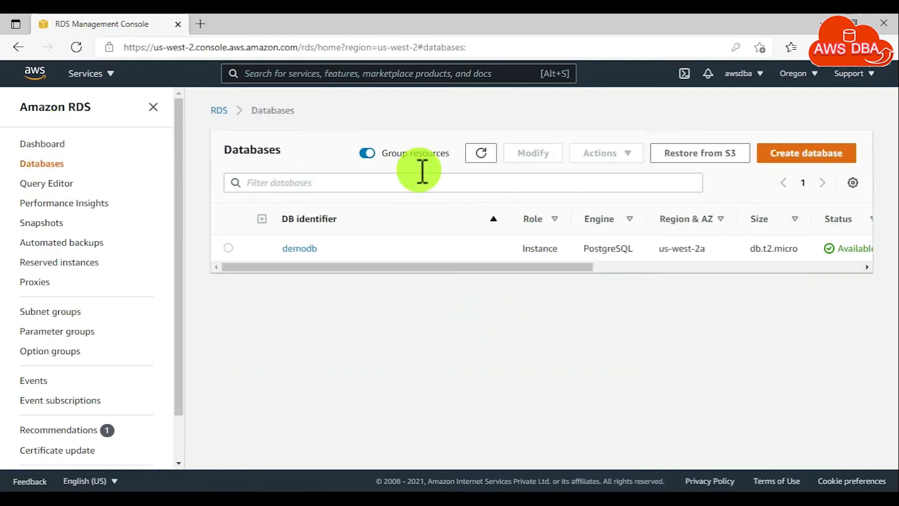
left_click(228, 248)
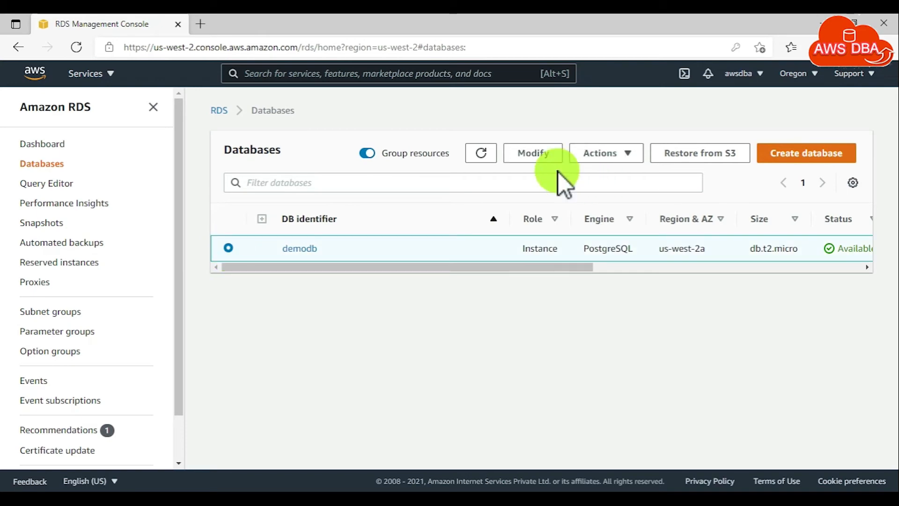
left_click(531, 153)
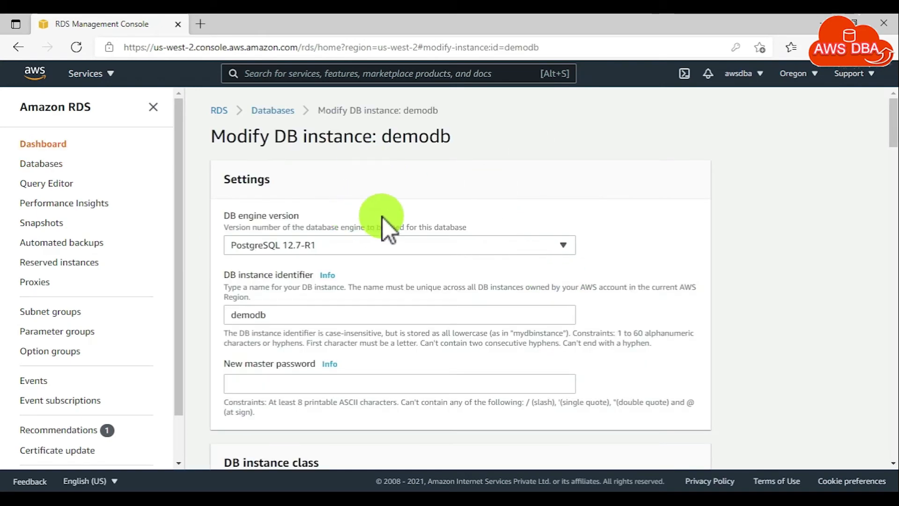
Step: Under Connectivity, swap the default security group for demodb-sg
scroll("down", 3)
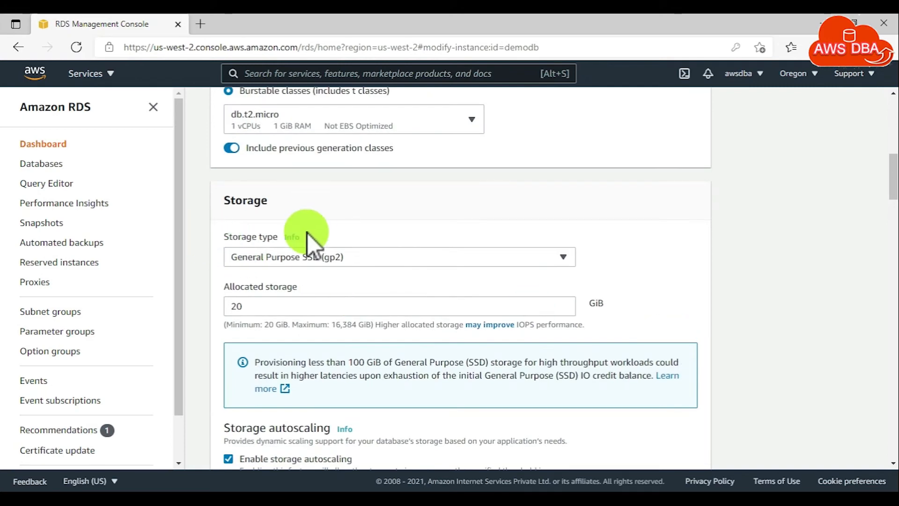
scroll("down", 3)
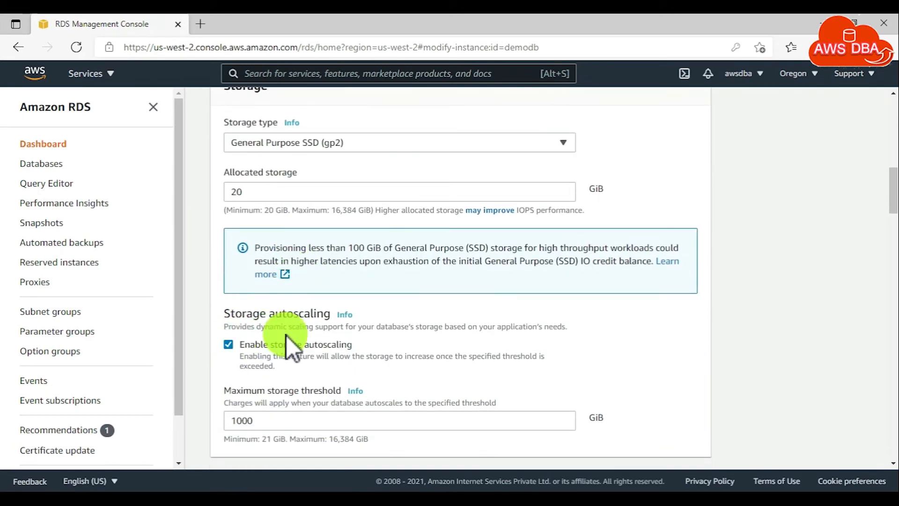
scroll("down", 3)
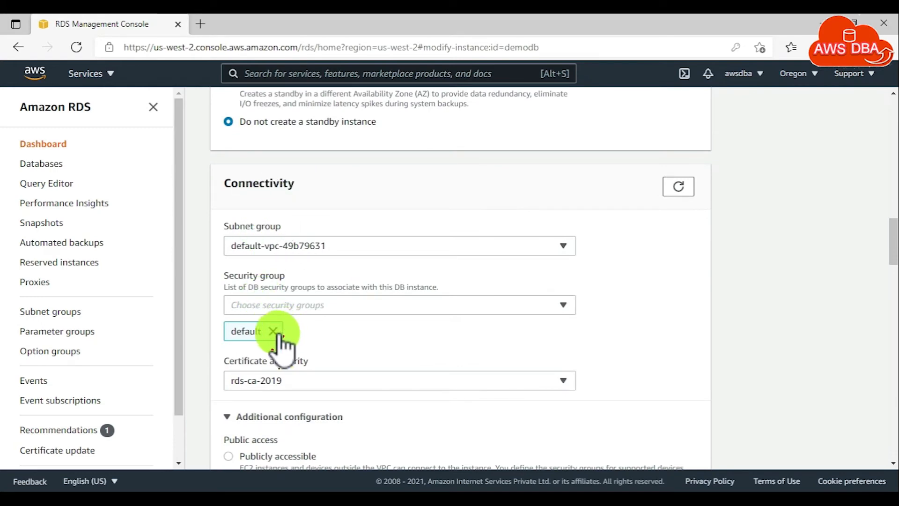
left_click(399, 305)
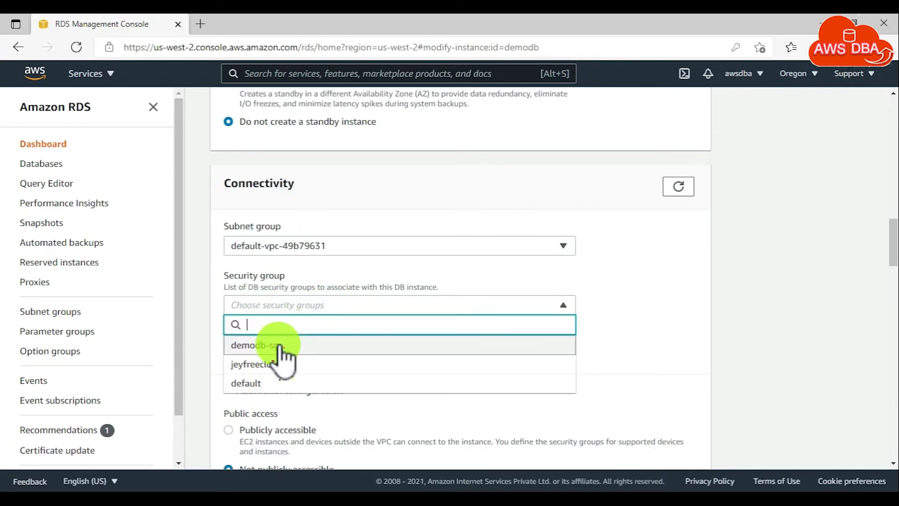
left_click(254, 345)
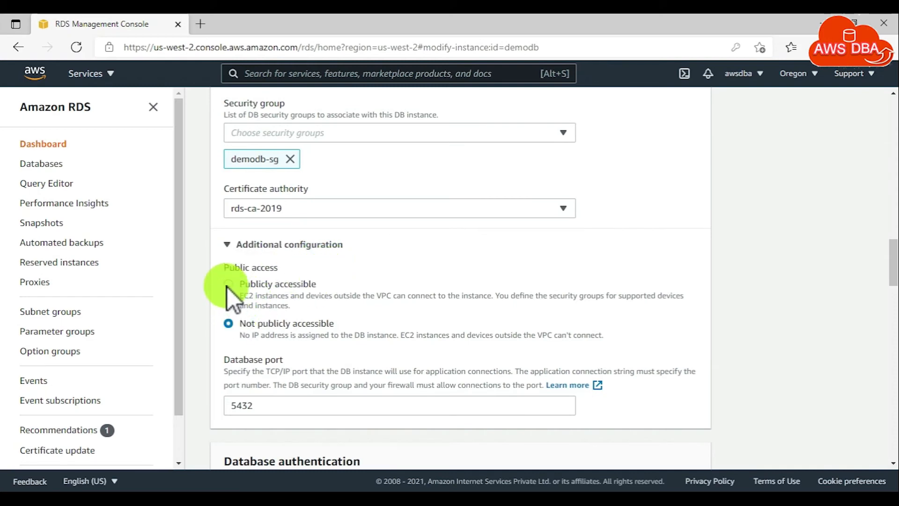
scroll("down", 3)
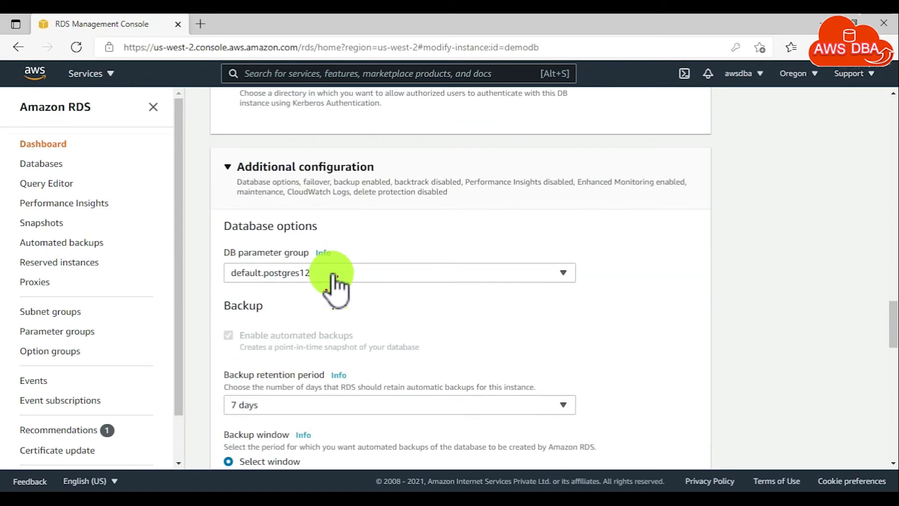
Step: Assign DB parameter group demodb-pg12 and set backup retention to 0 days
left_click(399, 273)
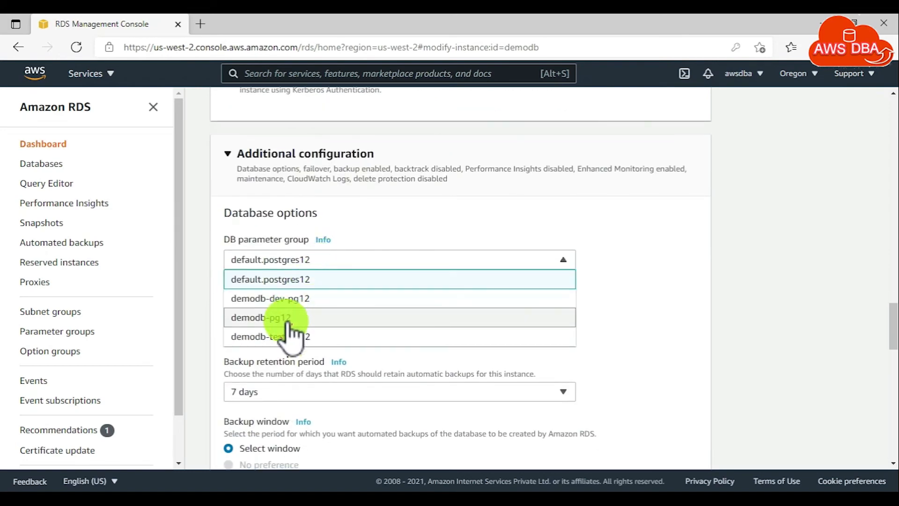
left_click(270, 318)
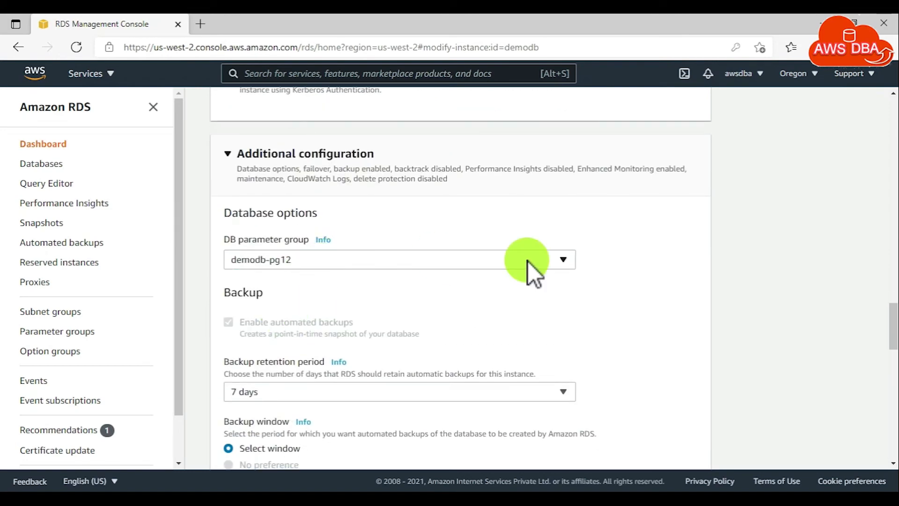
scroll("down", 3)
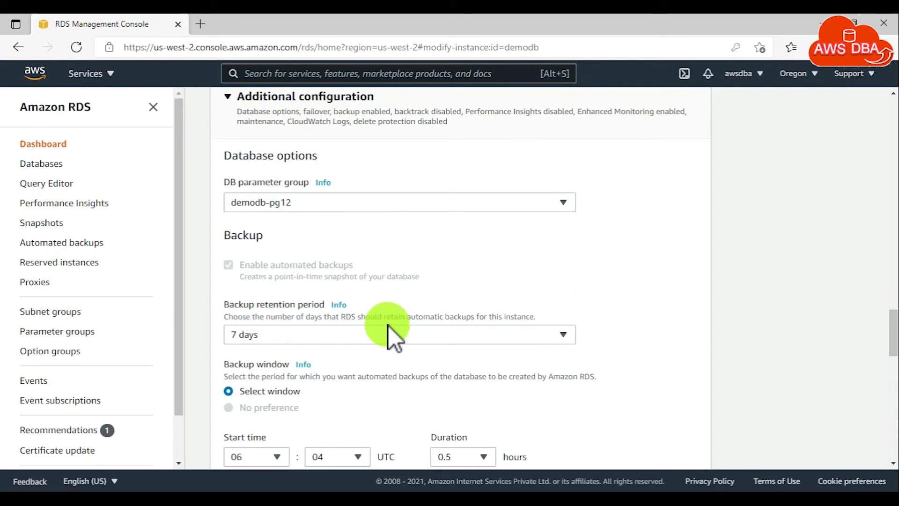
left_click(398, 334)
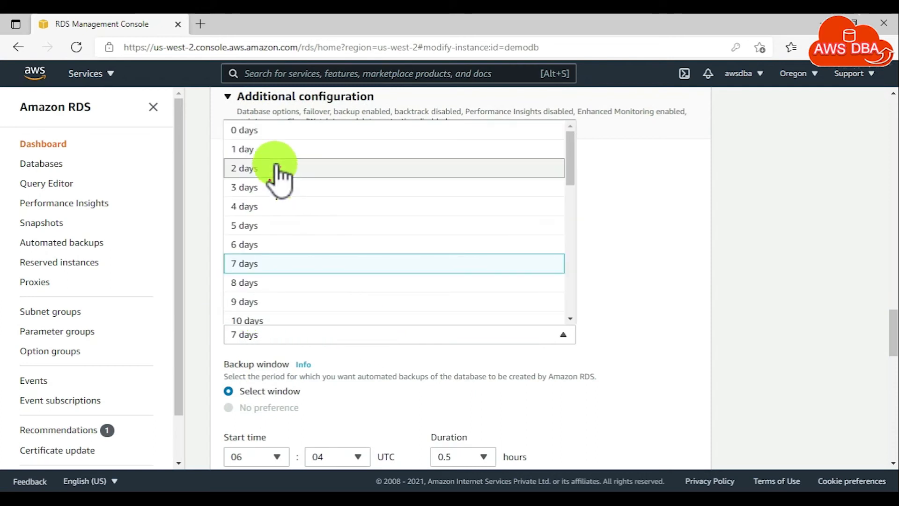
left_click(243, 129)
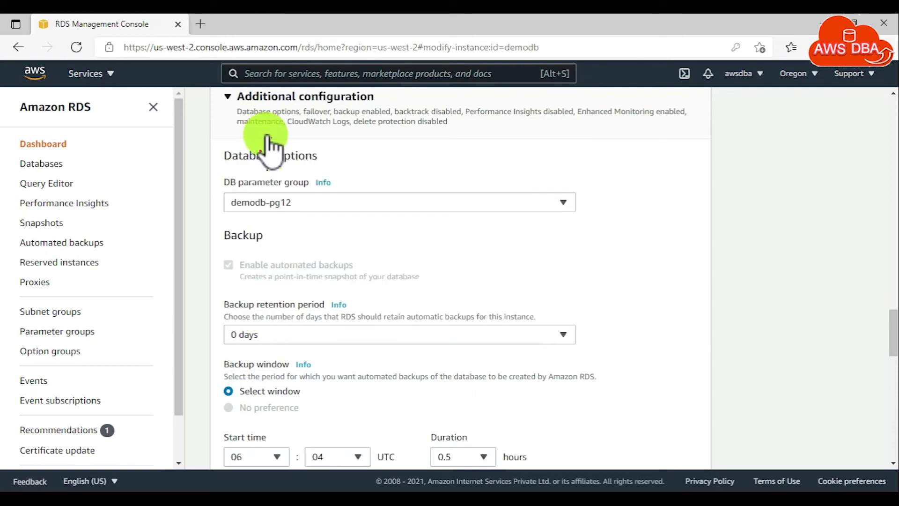
mouse_move(335, 349)
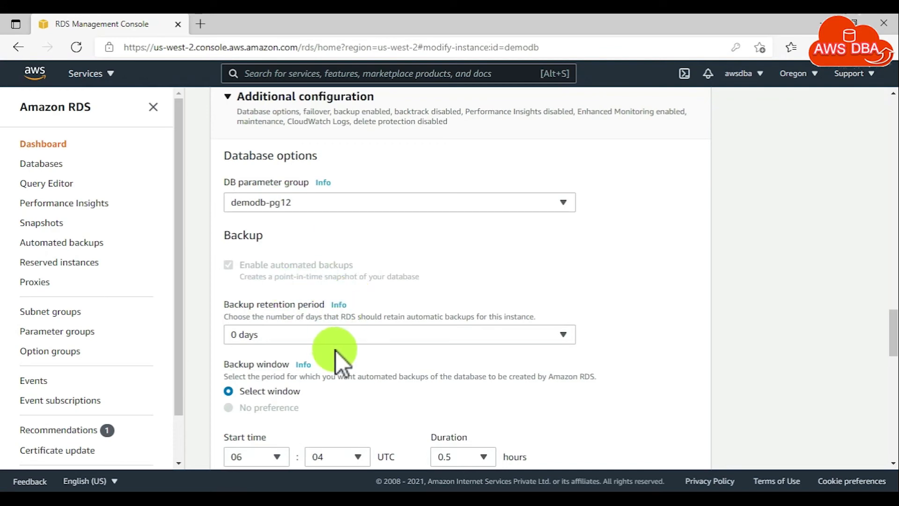
Step: Disable Enhanced monitoring for demodb
scroll("down", 3)
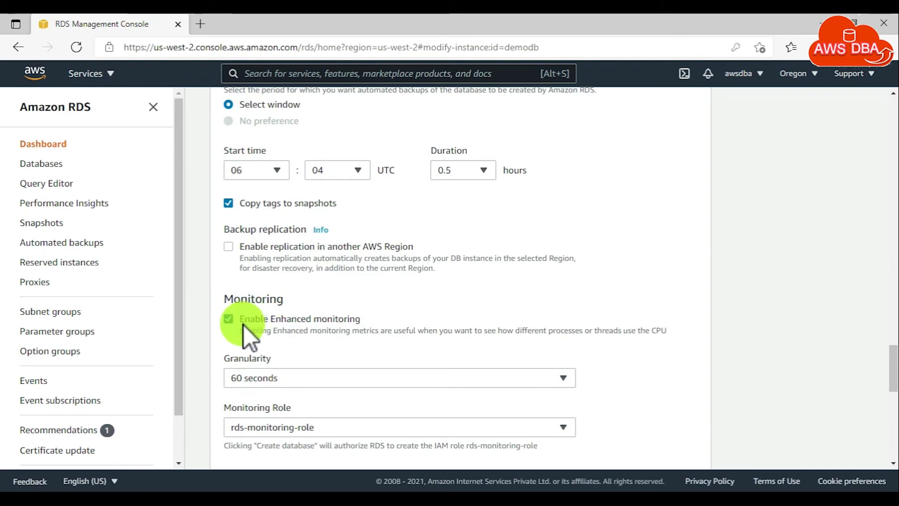
left_click(229, 318)
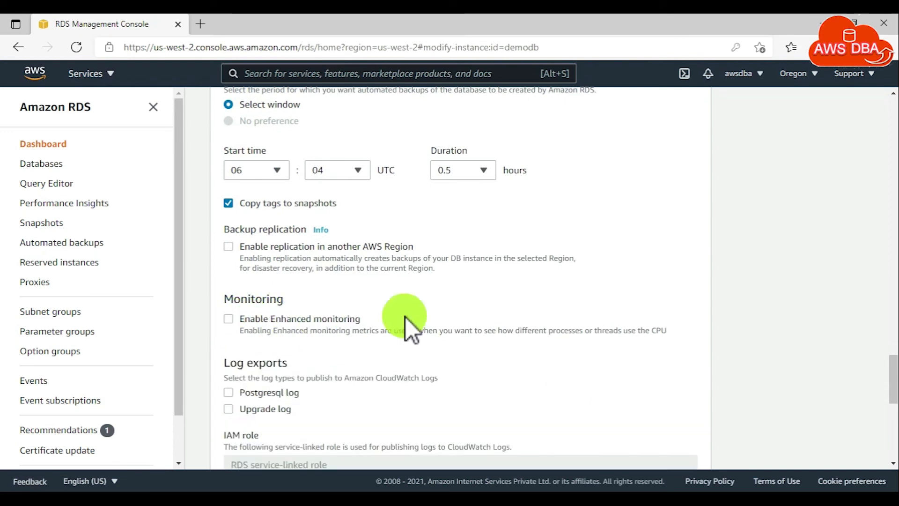
scroll("down", 3)
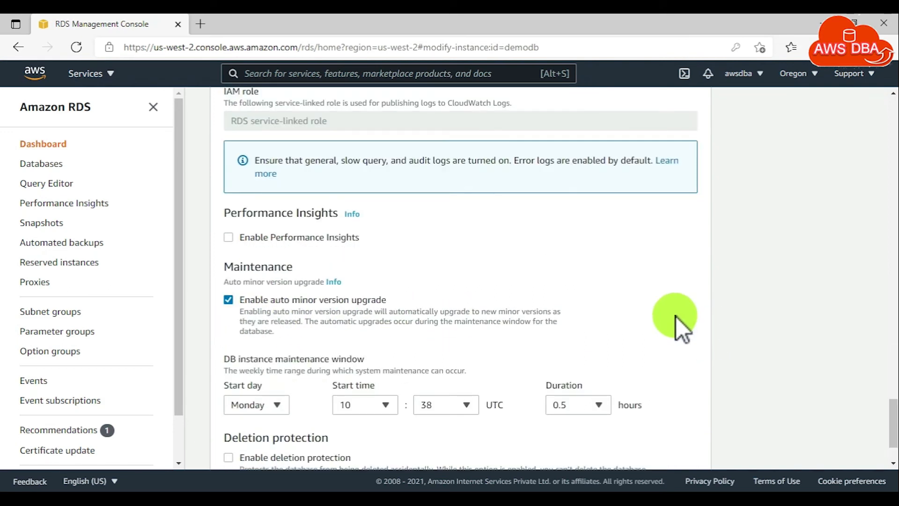
mouse_move(359, 251)
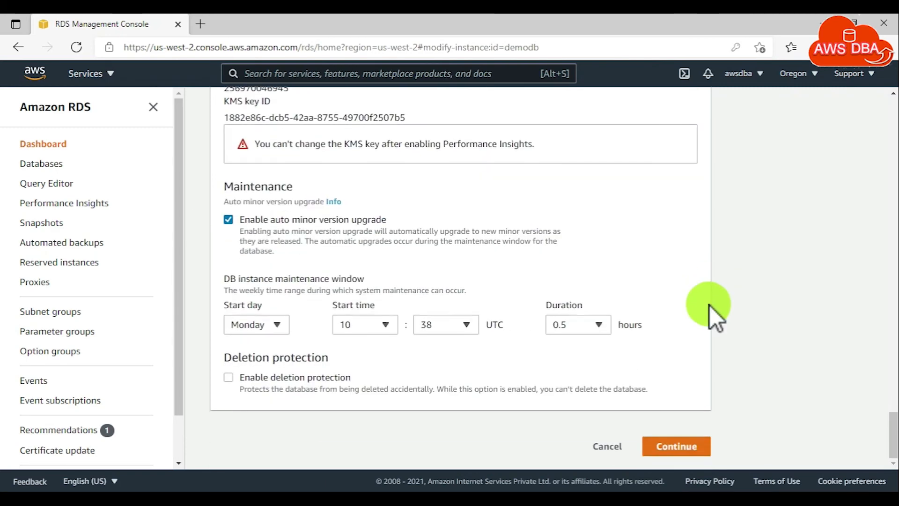
Step: Continue to the summary of modifications and choose Apply immediately
left_click(675, 445)
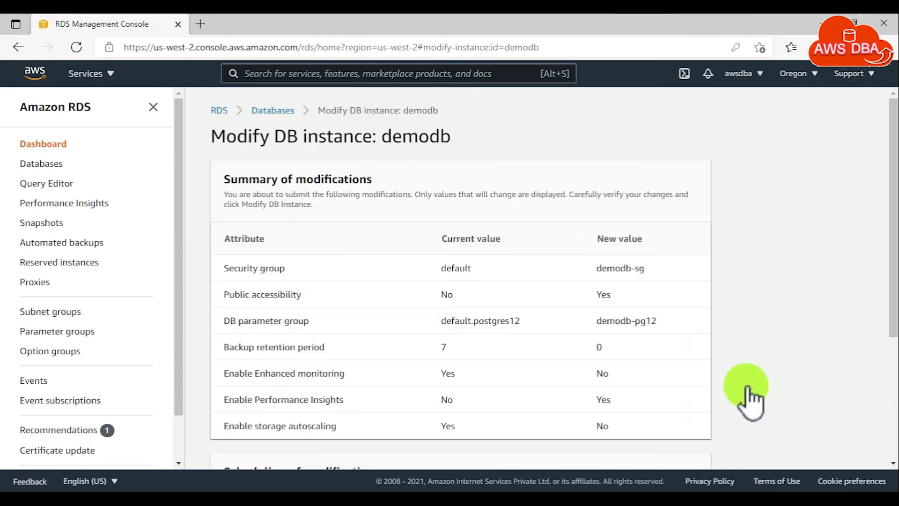
mouse_move(392, 221)
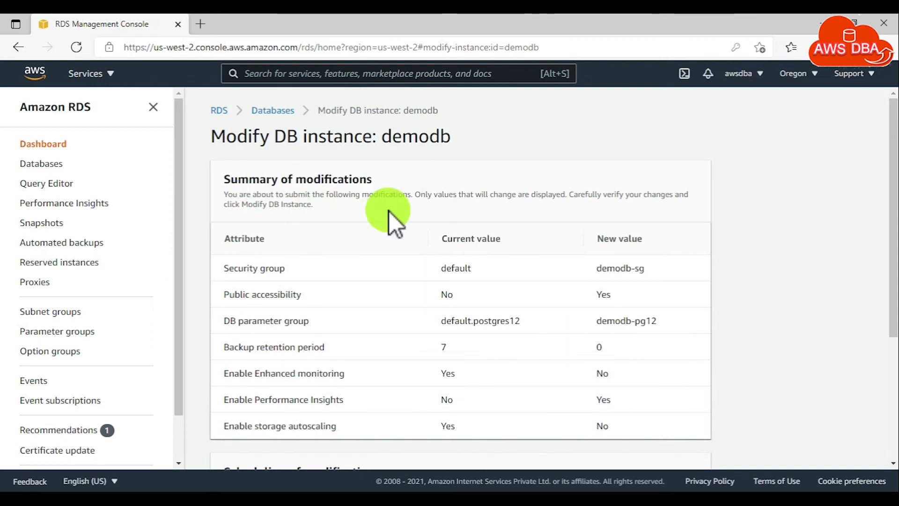
mouse_move(478, 243)
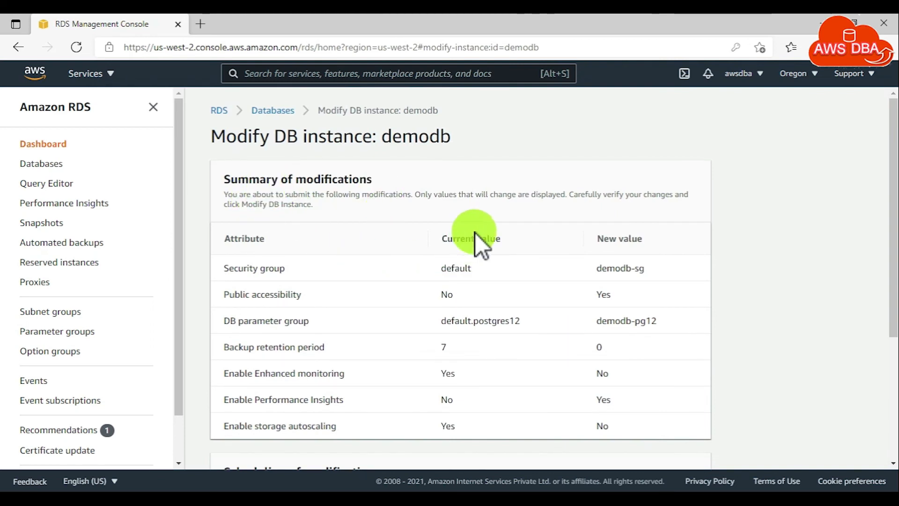
scroll("down", 3)
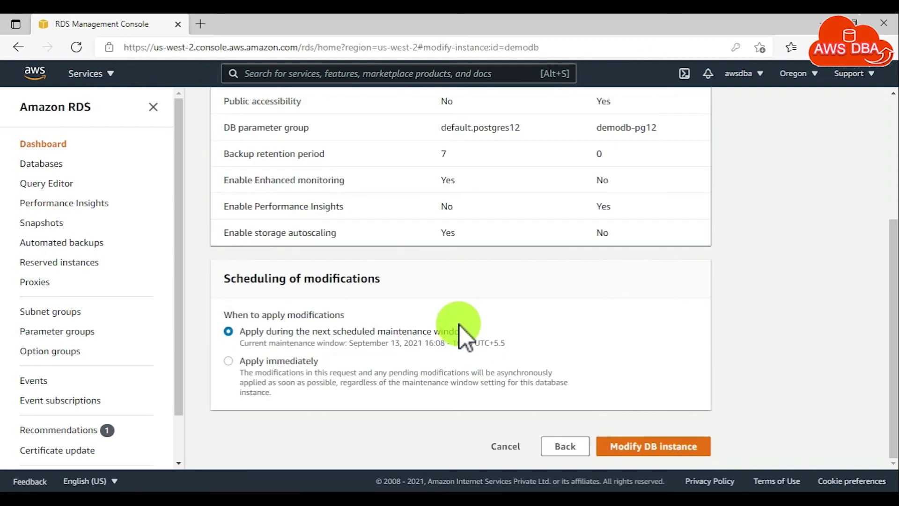
mouse_move(344, 297)
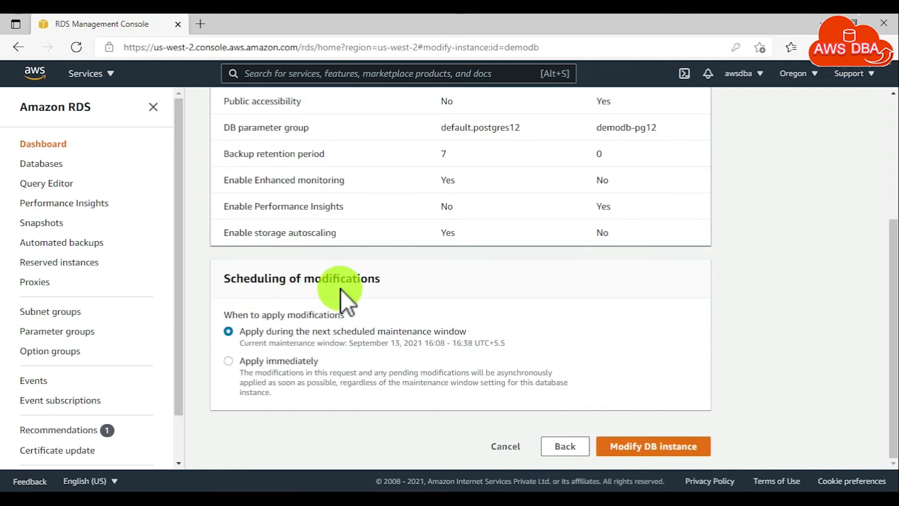
left_click(228, 360)
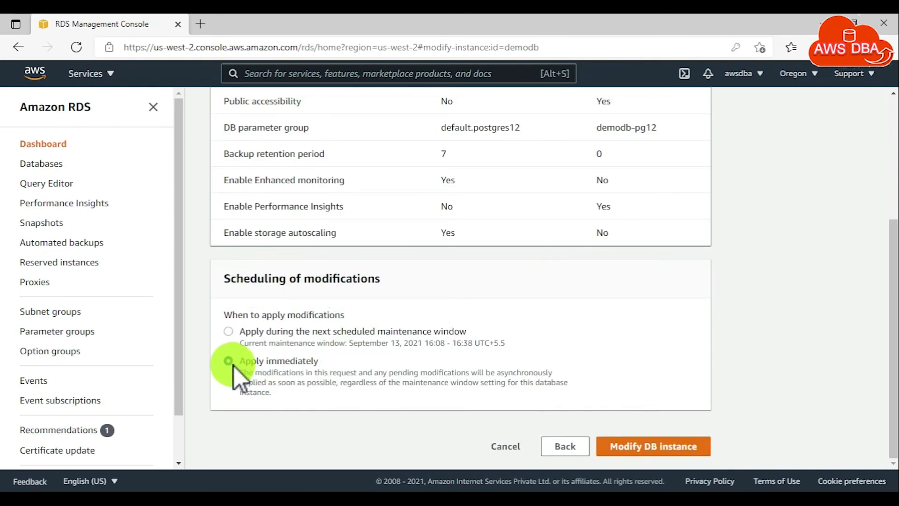
left_click(229, 359)
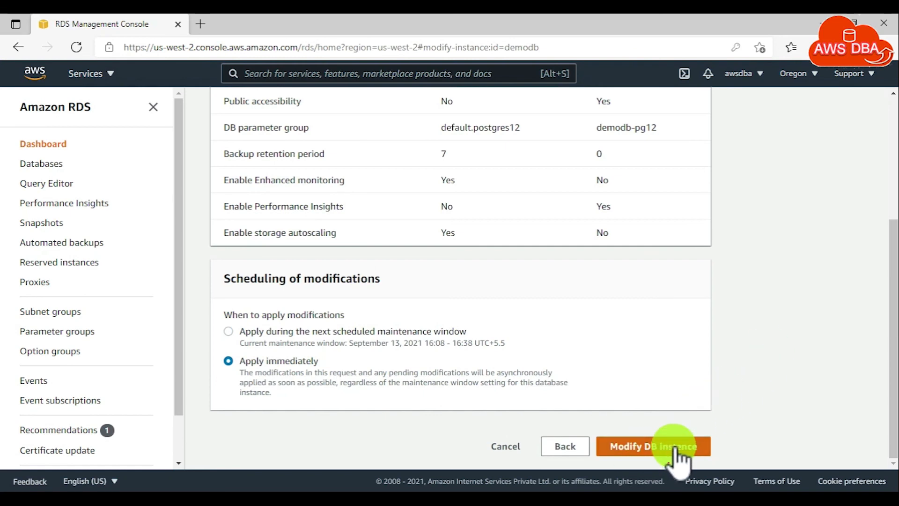
Step: Submit Modify DB instance so demodb shows status Modifying in the Databases list
left_click(652, 445)
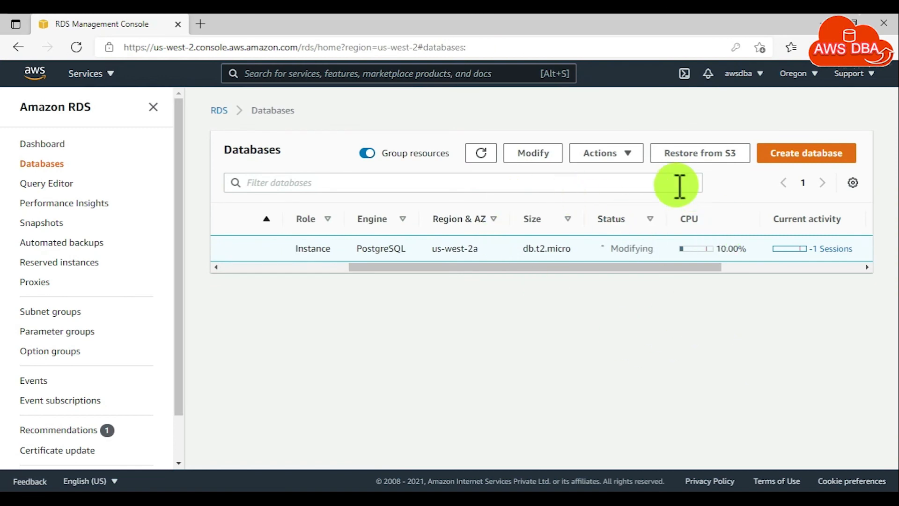
mouse_move(662, 275)
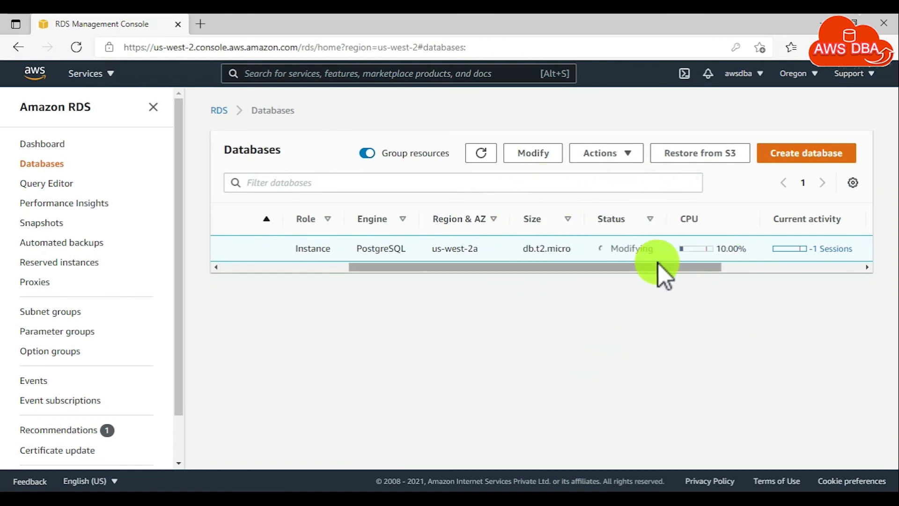